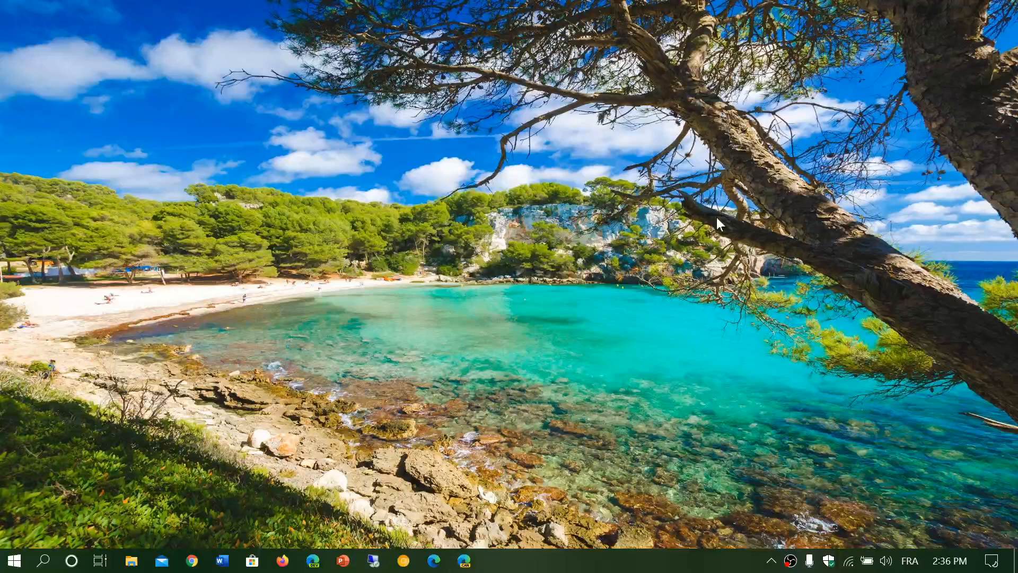
pyautogui.moveTo(81, 549)
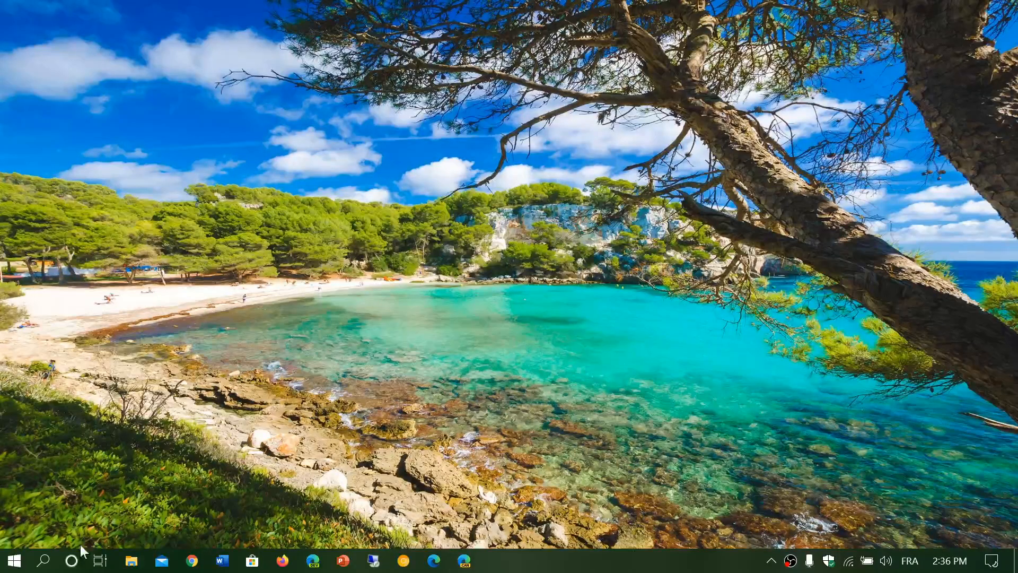
# Step: Open Cortana from its taskbar icon to reach the sign-in prompt
pyautogui.click(71, 559)
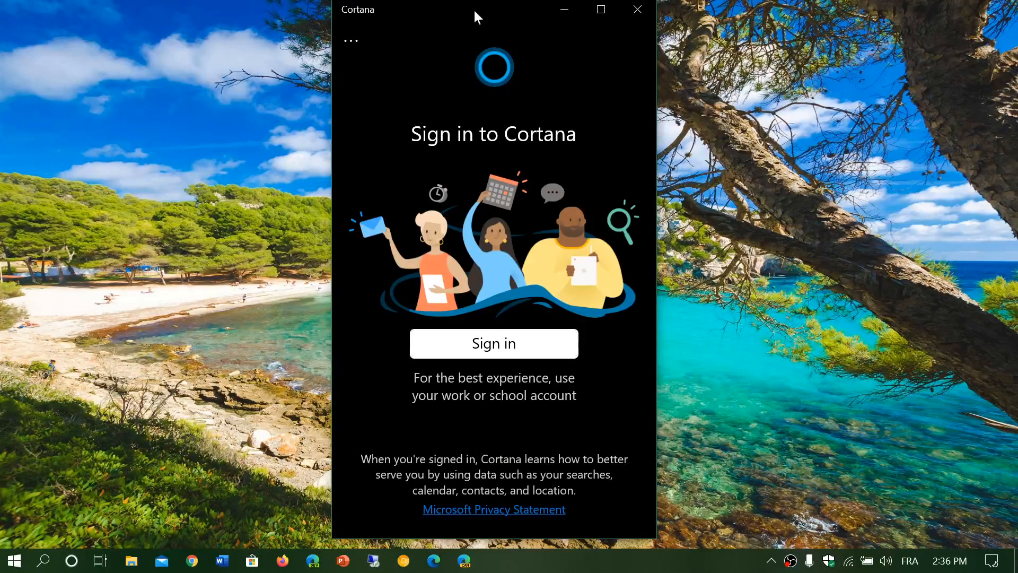
pyautogui.moveTo(487, 186)
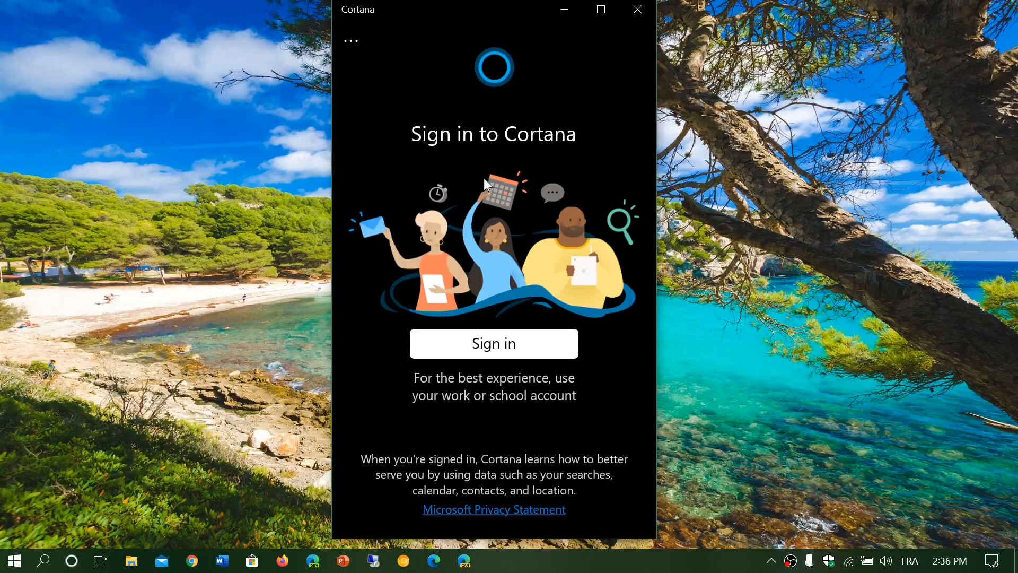
pyautogui.moveTo(494, 358)
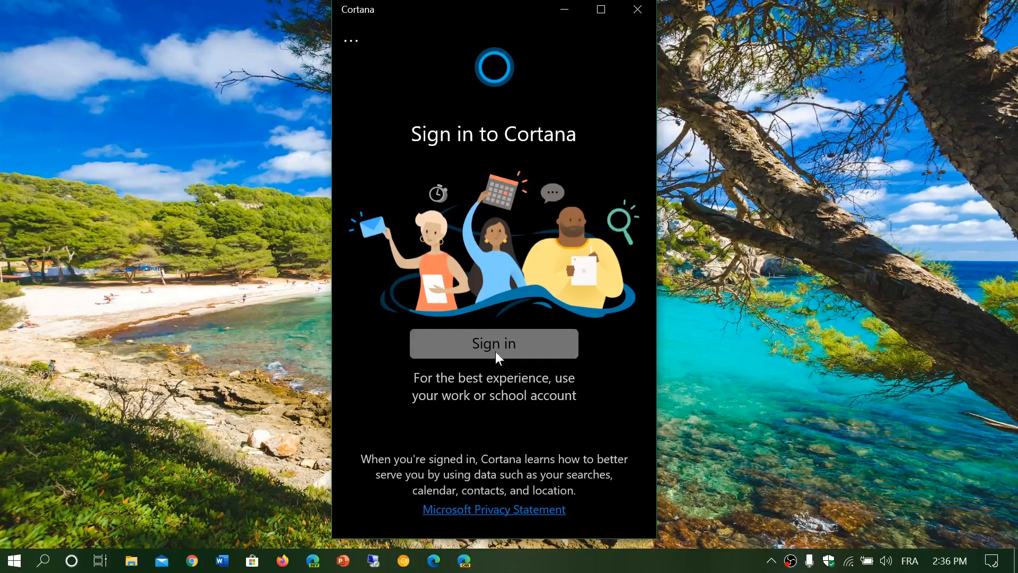
# Step: Sign in to Cortana using the existing Microsoft account
pyautogui.click(494, 343)
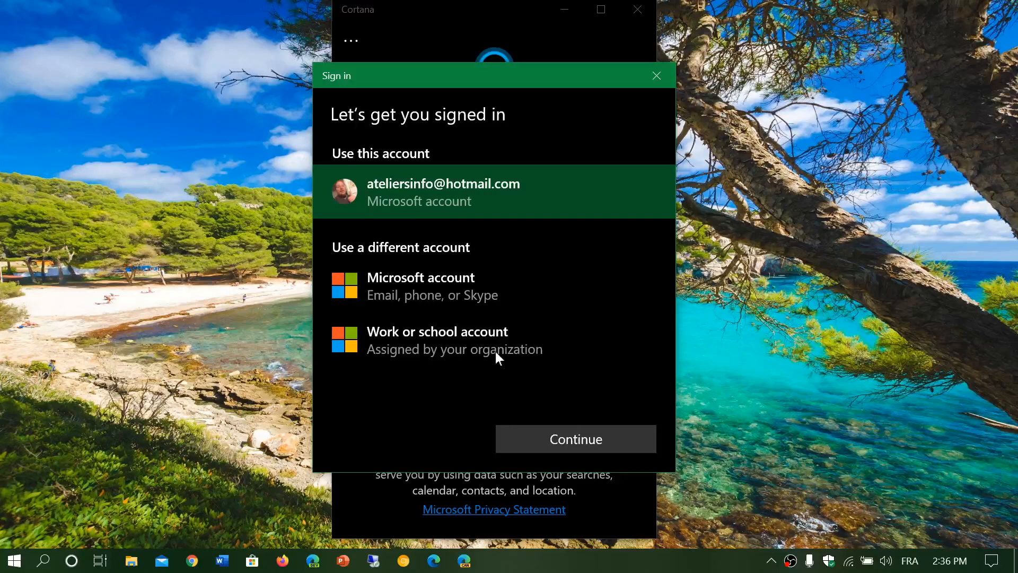
pyautogui.click(656, 75)
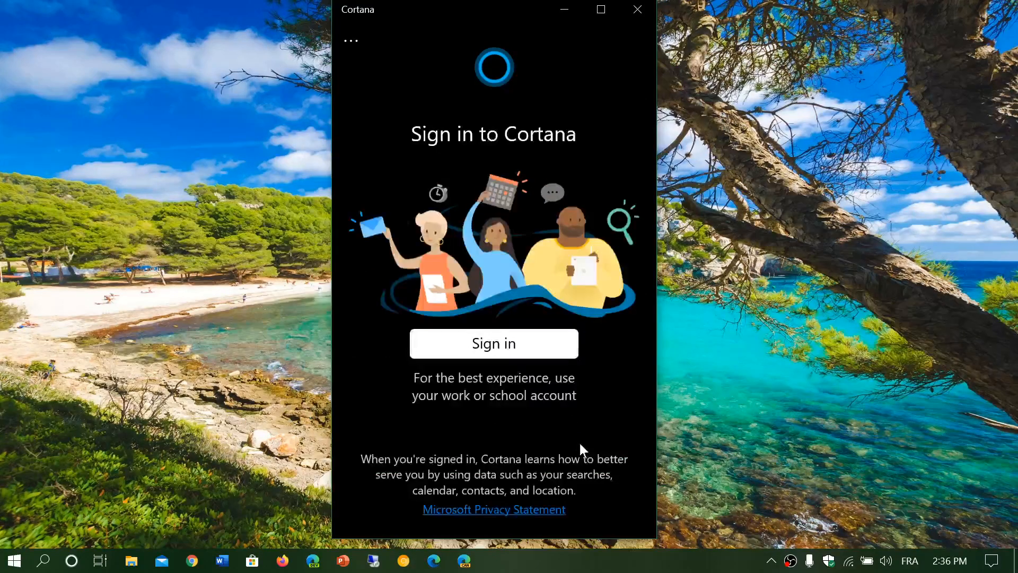
pyautogui.click(494, 343)
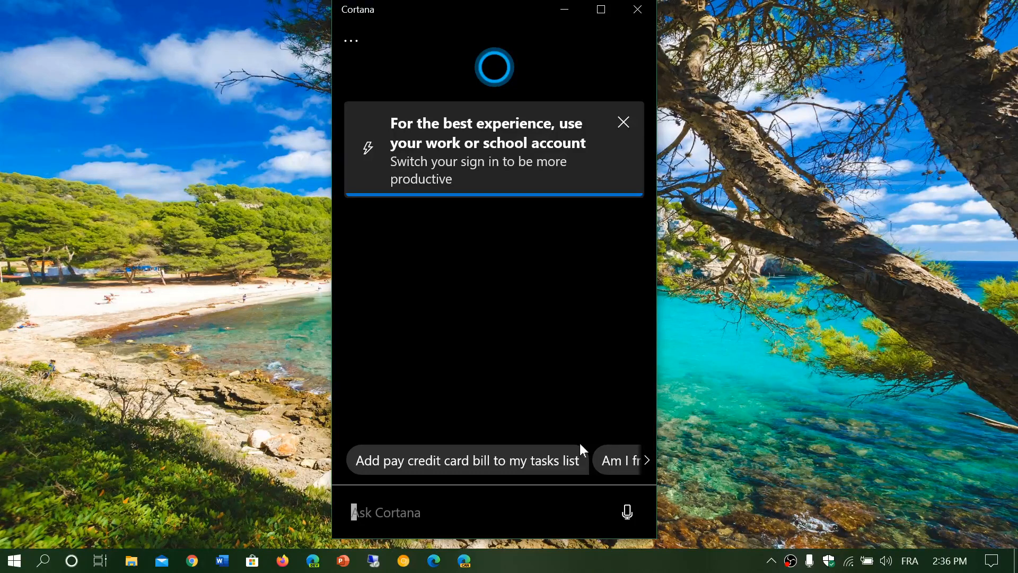
# Step: Ask Cortana 'montreal' to get Montreal's weather forecast
pyautogui.write('montreal')
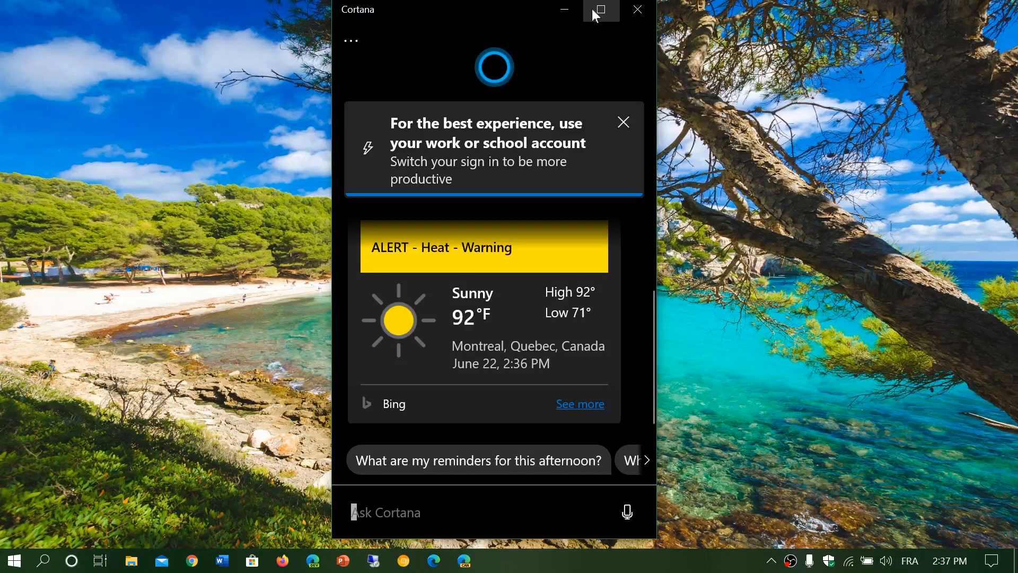
# Step: Maximize the Cortana window, then restore it down to a smaller size
pyautogui.click(598, 9)
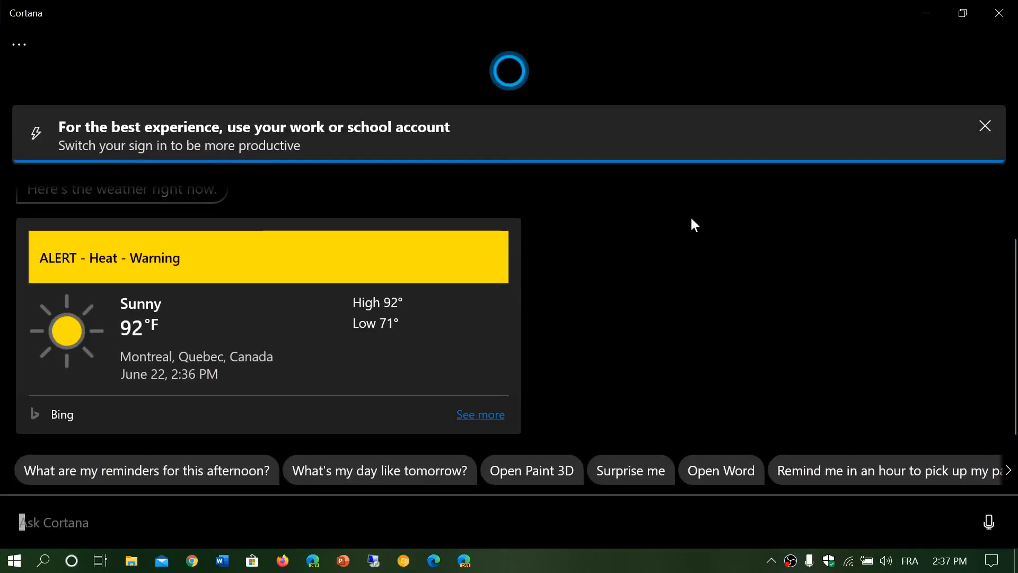
pyautogui.click(19, 43)
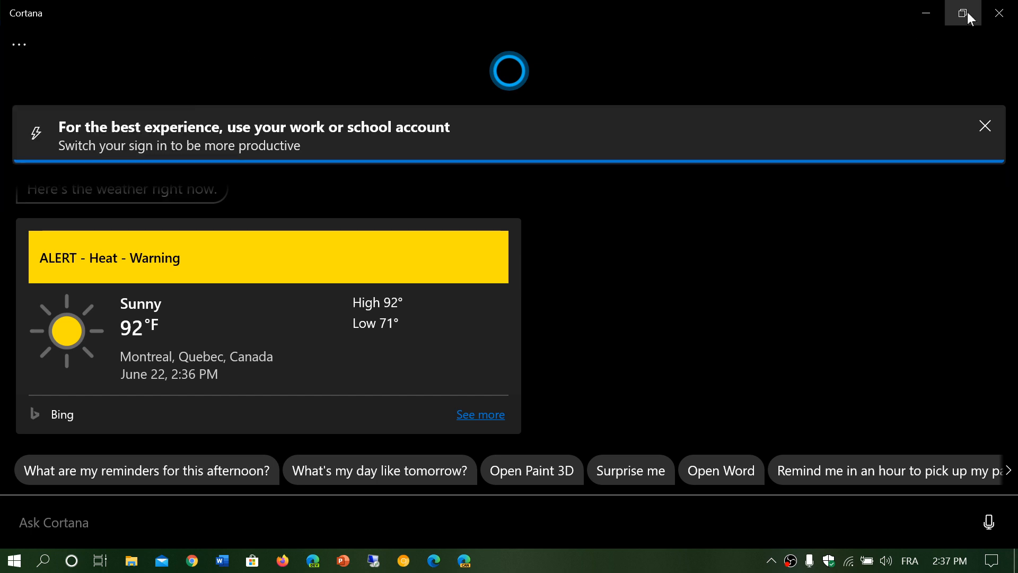
pyautogui.click(964, 12)
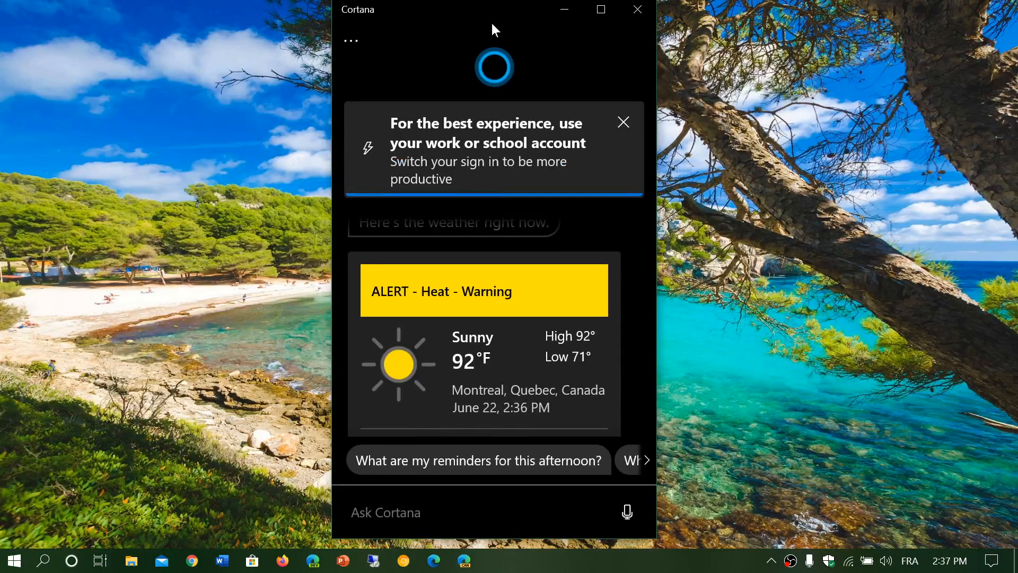
pyautogui.moveTo(835, 263)
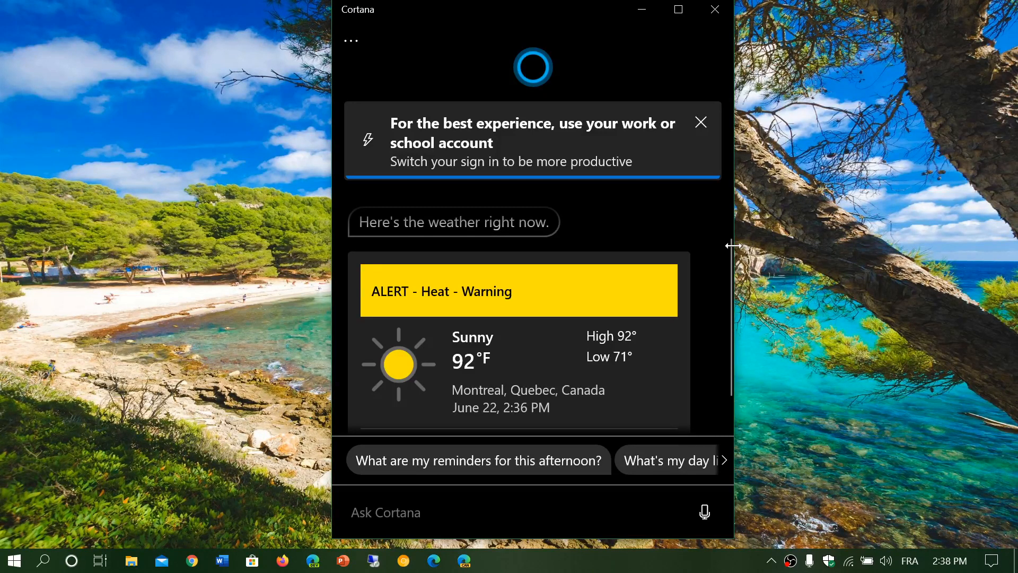
pyautogui.moveTo(694, 187)
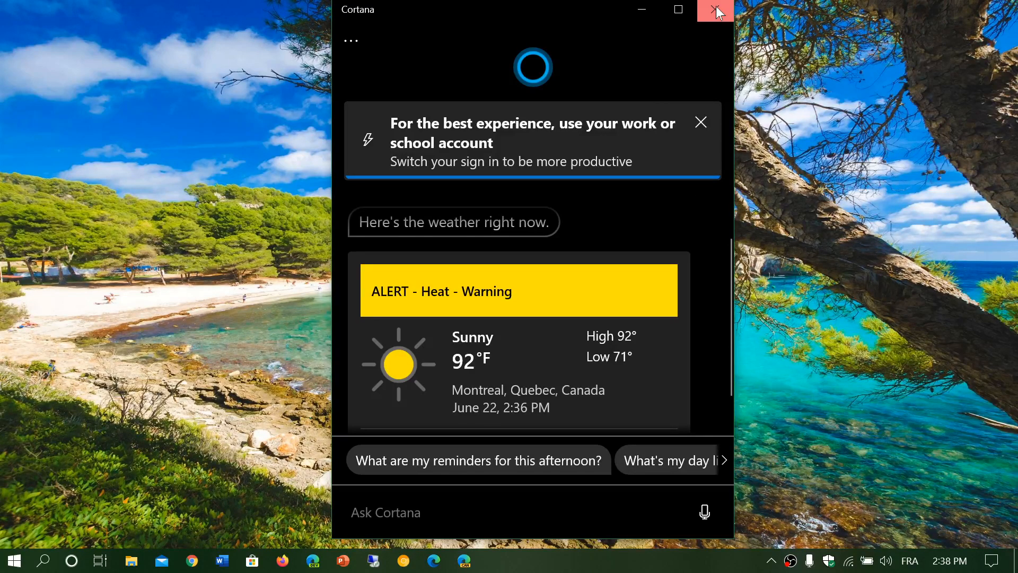
# Step: Close Cortana, then browse Microsoft Store's Downloads and updates recent activity
pyautogui.click(715, 10)
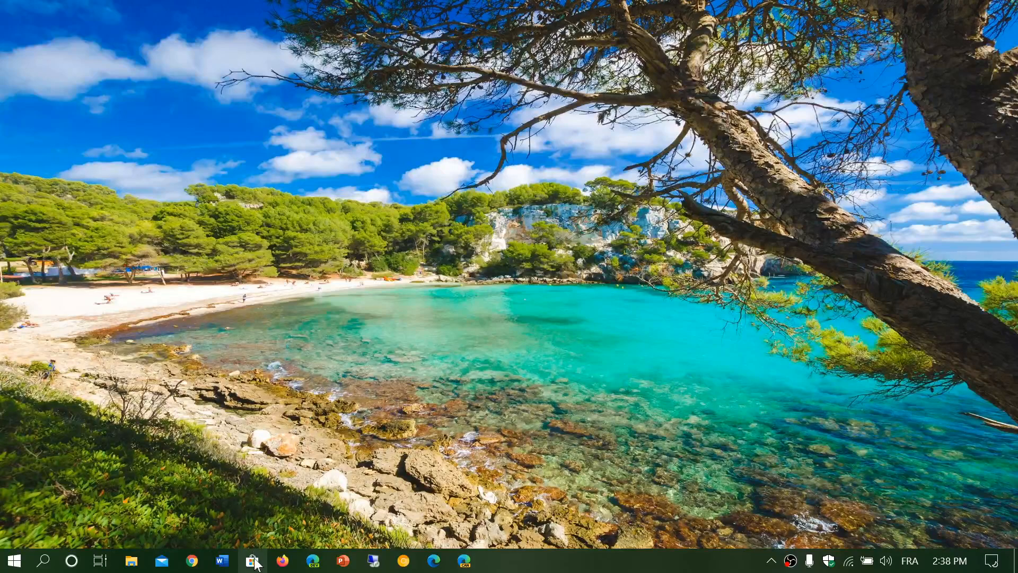
pyautogui.click(253, 560)
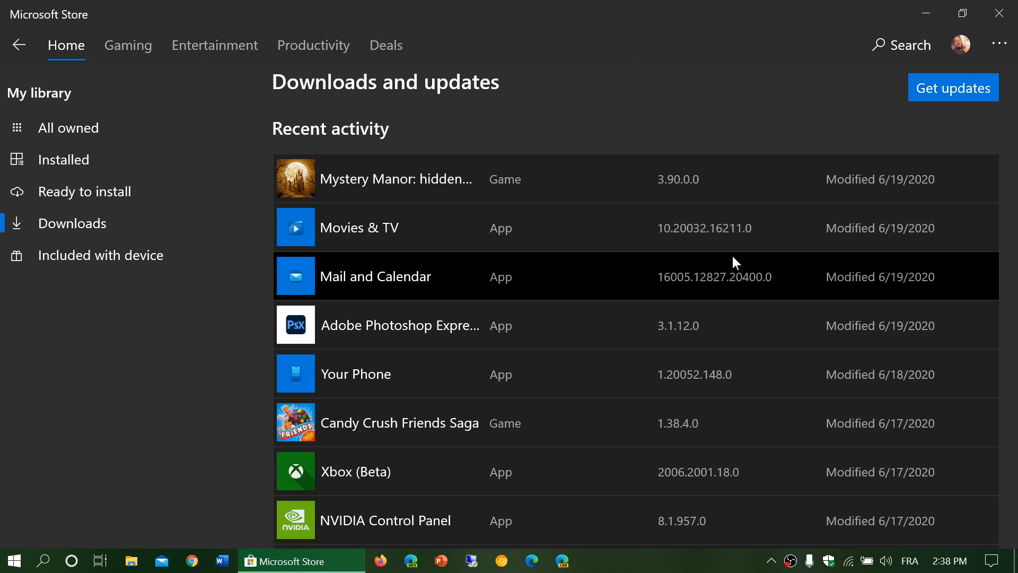
pyautogui.moveTo(742, 111)
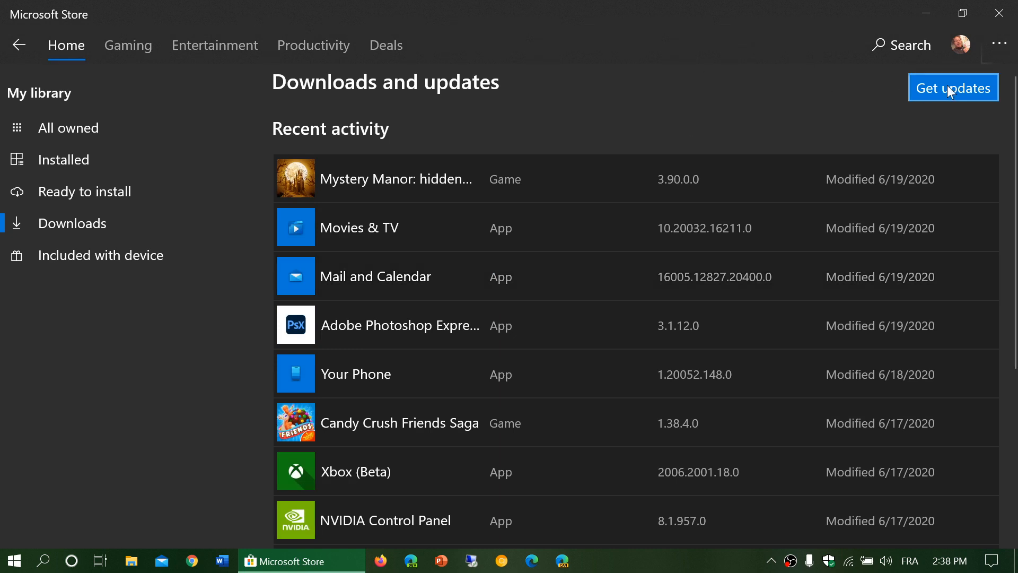
pyautogui.moveTo(723, 290)
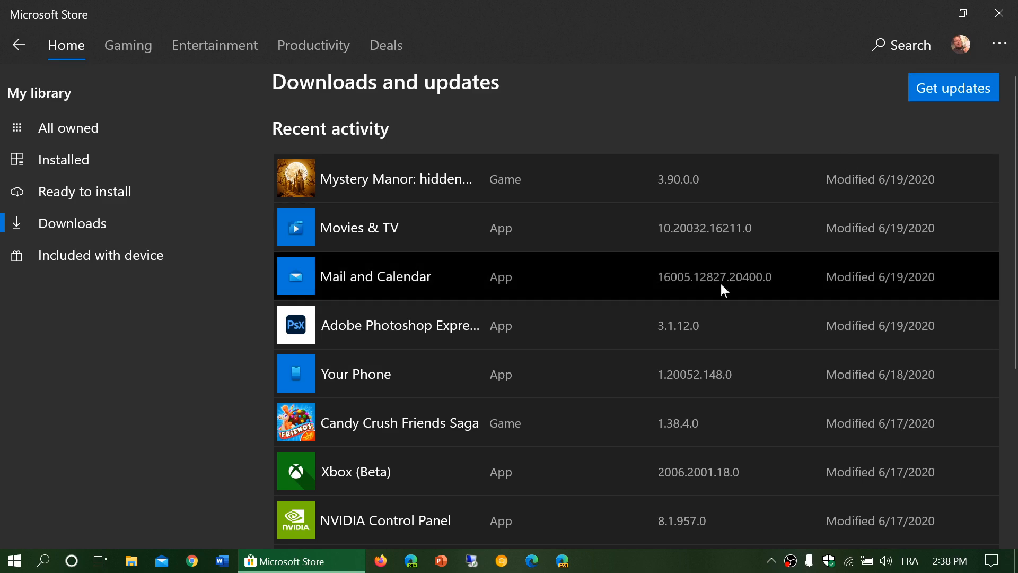
pyautogui.scroll(-3)
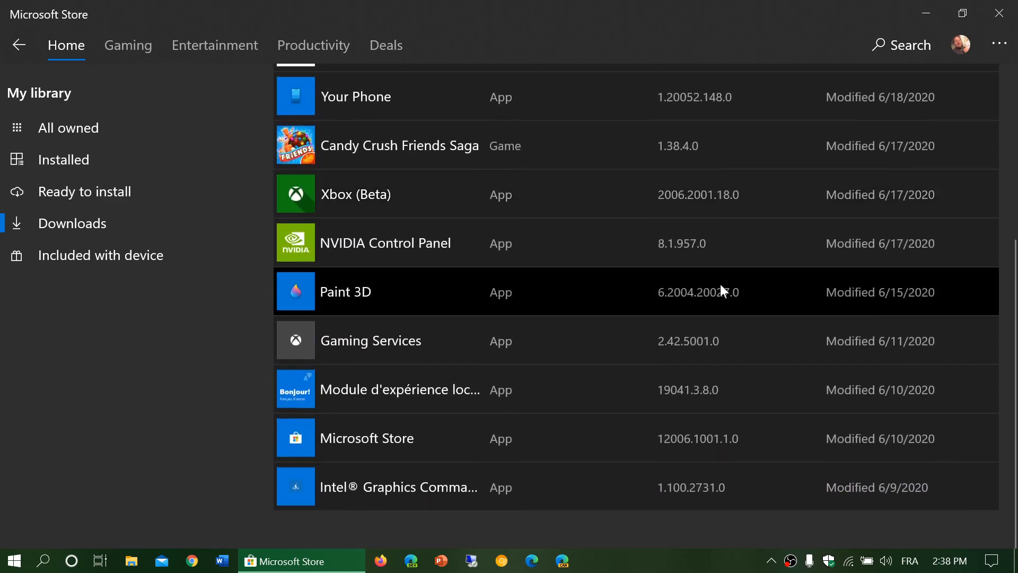
pyautogui.scroll(3)
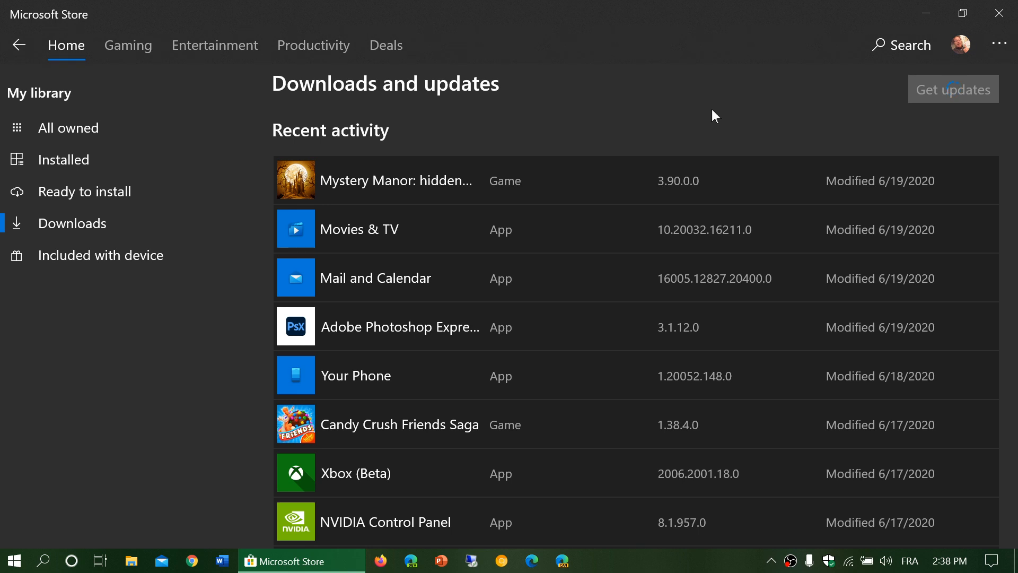
# Step: Download the Skype, NVIDIA Control Panel and Sticky Notes updates, then close the Store
pyautogui.click(952, 89)
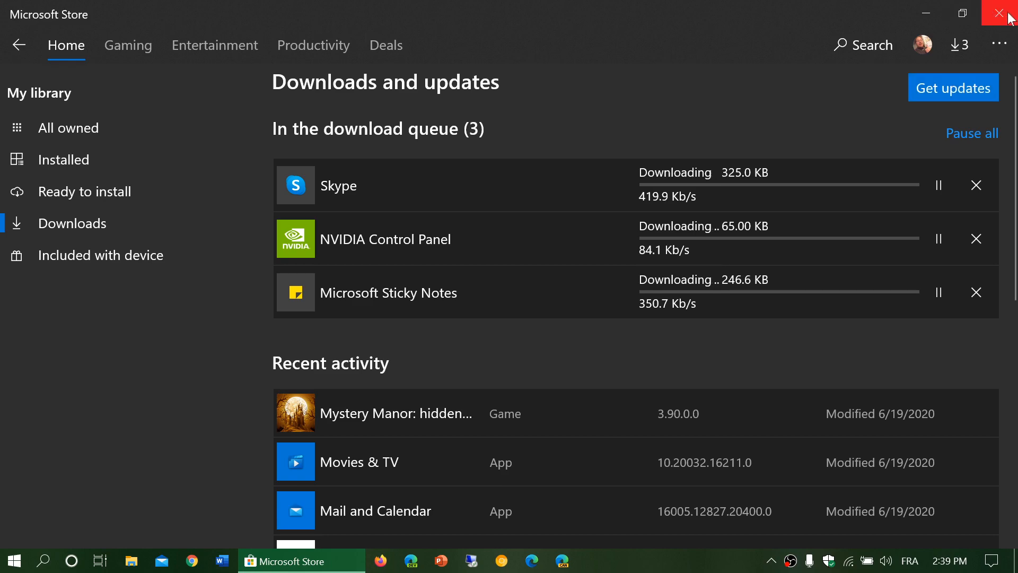
pyautogui.click(1006, 13)
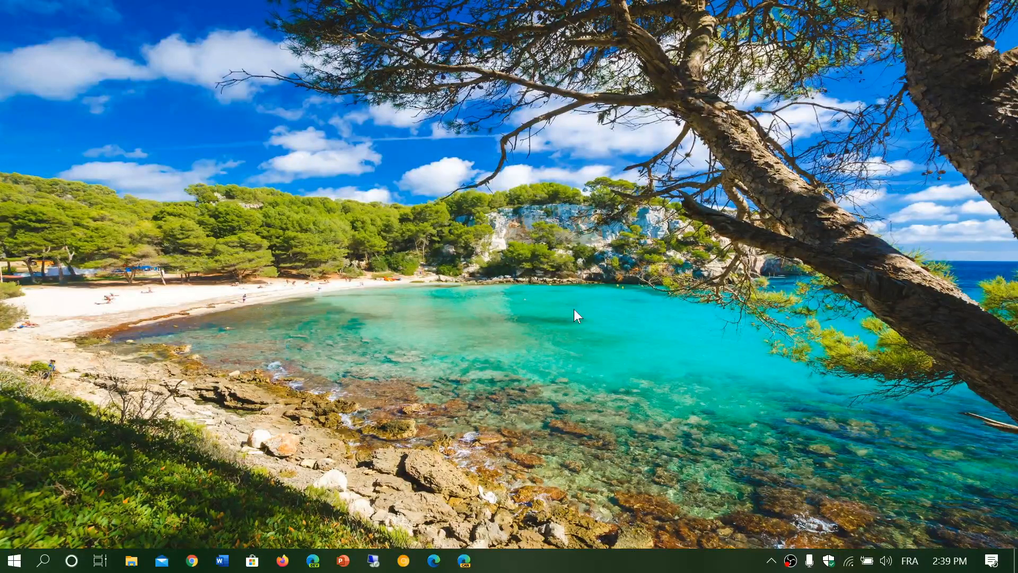
pyautogui.moveTo(71, 560)
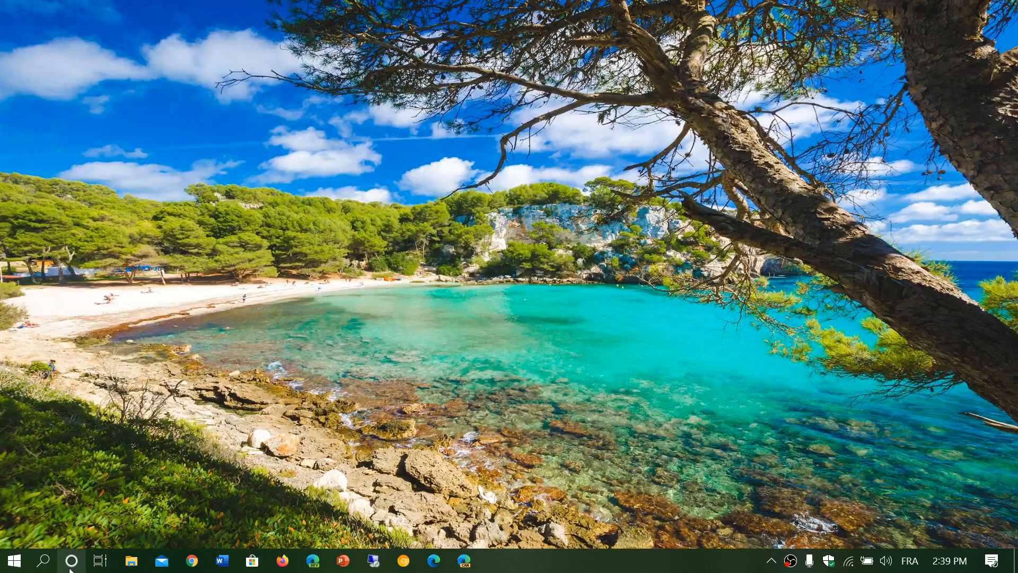
# Step: Reopen Cortana, then launch Windows Settings from Action Center's All settings
pyautogui.click(72, 559)
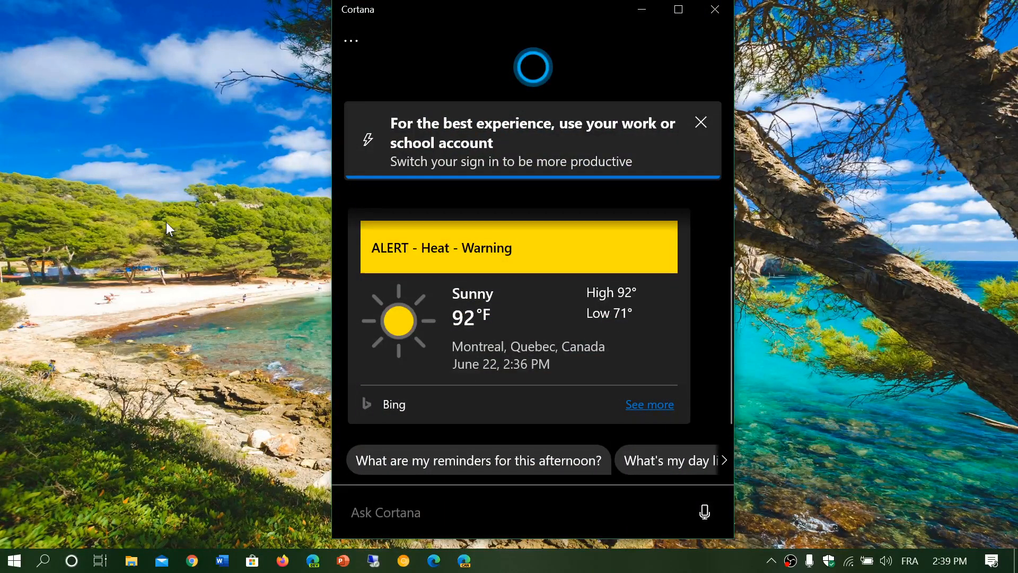
pyautogui.moveTo(96, 180)
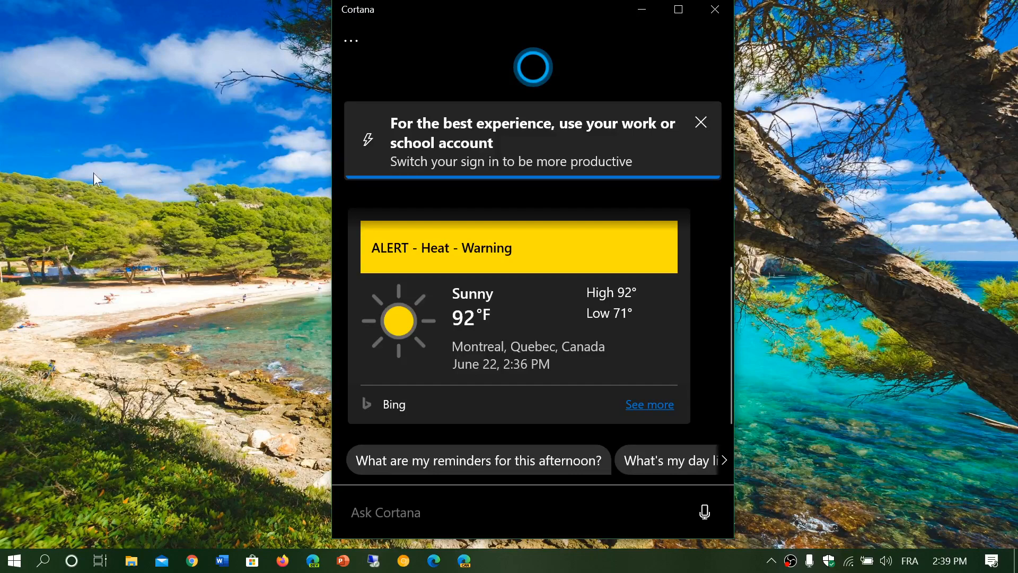
pyautogui.moveTo(993, 566)
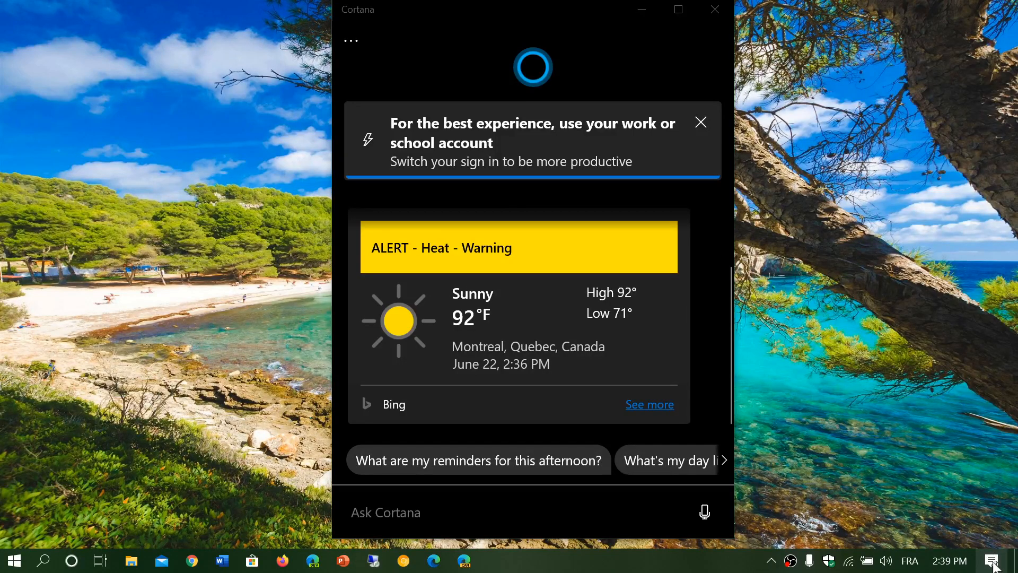
pyautogui.click(993, 560)
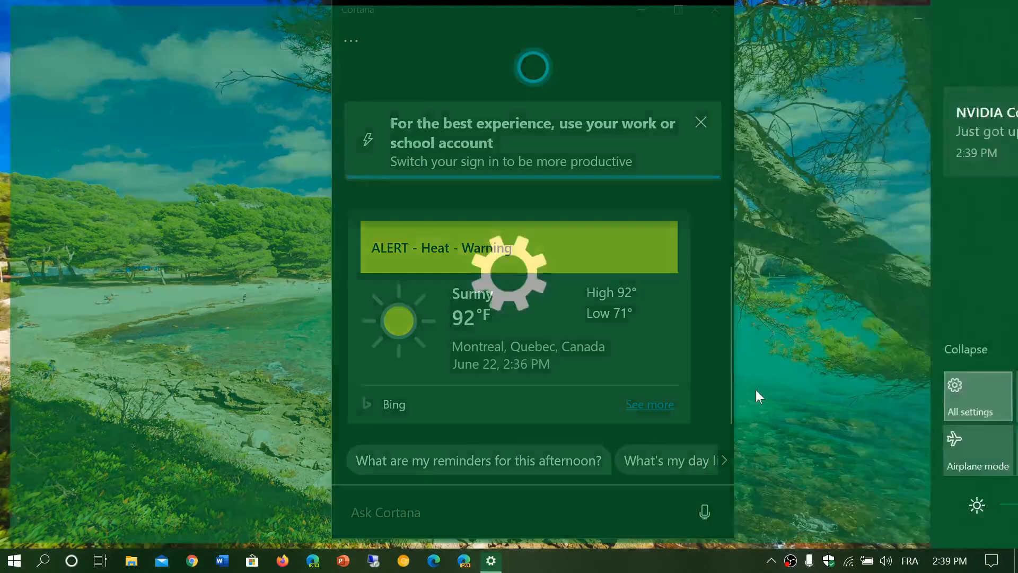
pyautogui.click(968, 396)
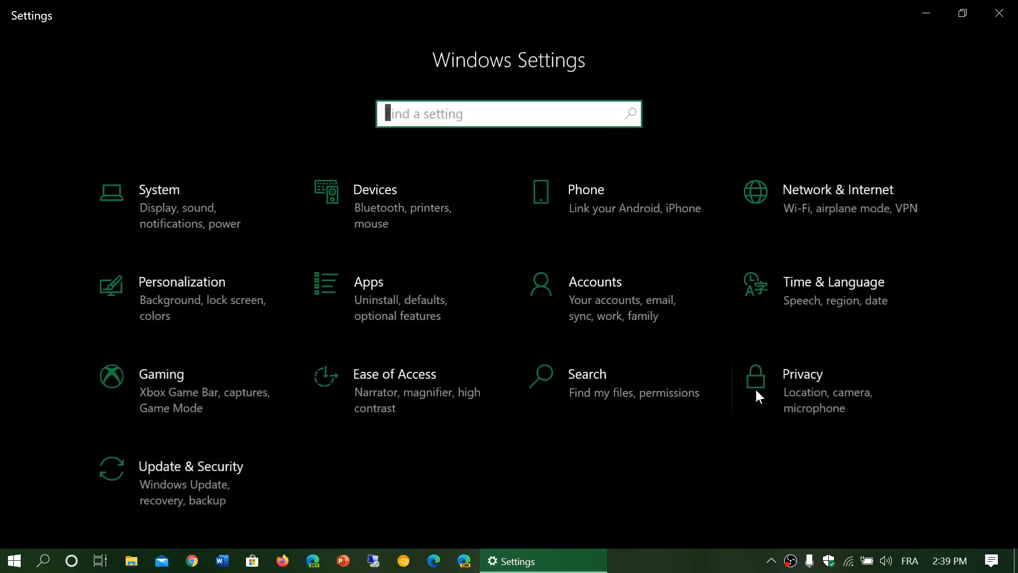
pyautogui.moveTo(388, 291)
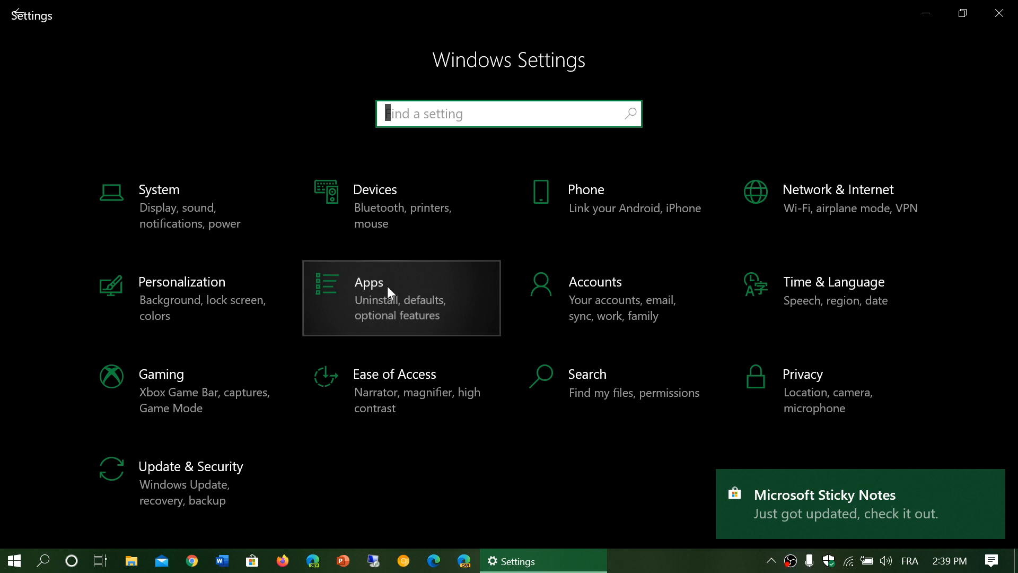
# Step: Open Apps & features and scroll through the 122 installed apps
pyautogui.click(366, 281)
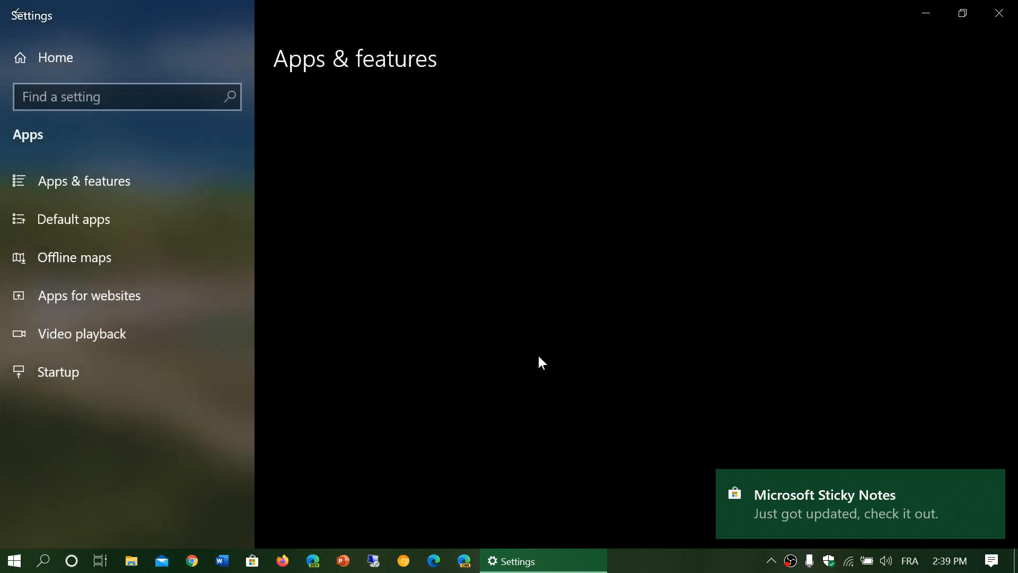
pyautogui.moveTo(549, 372)
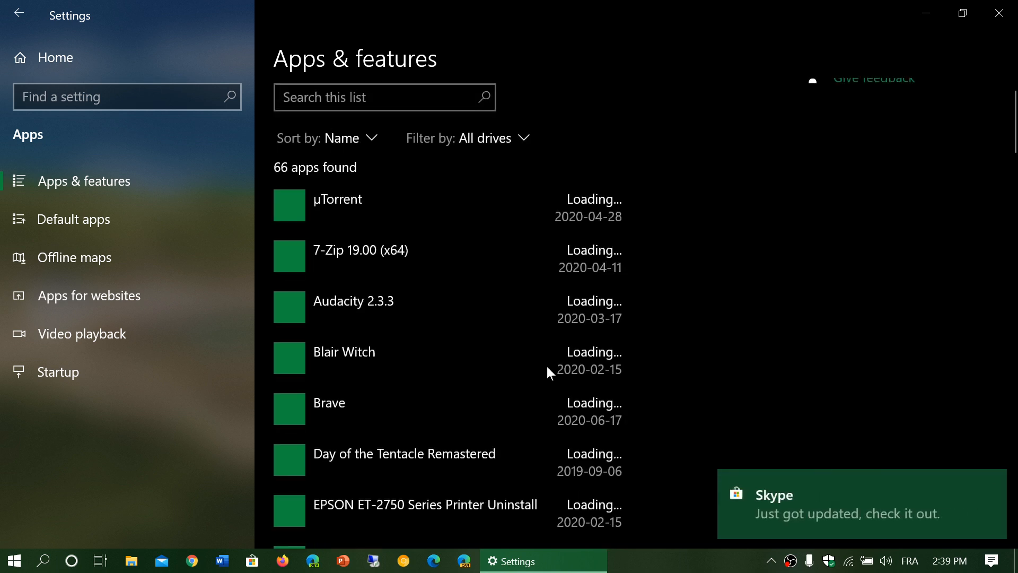
pyautogui.scroll(-3)
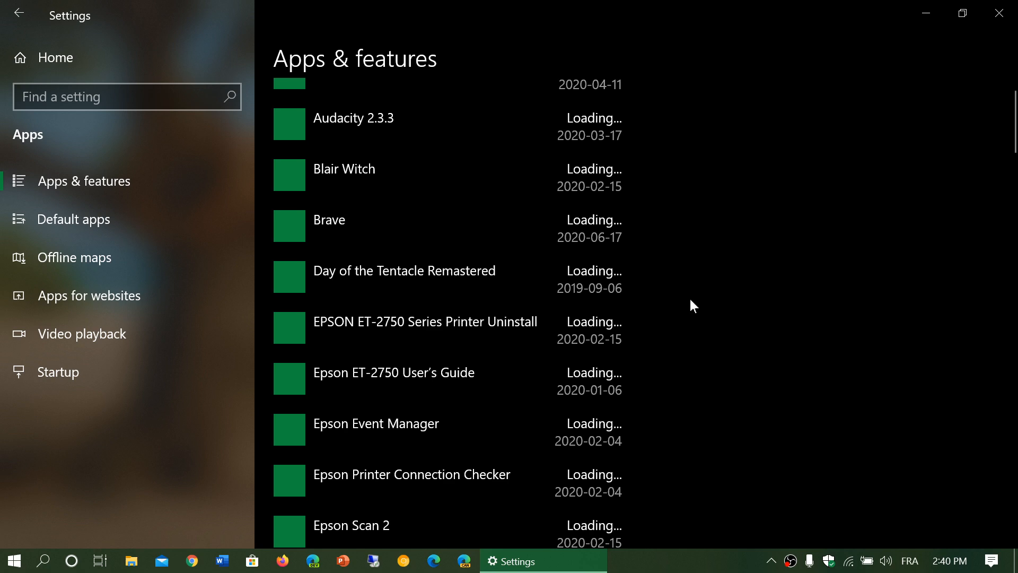
pyautogui.scroll(3)
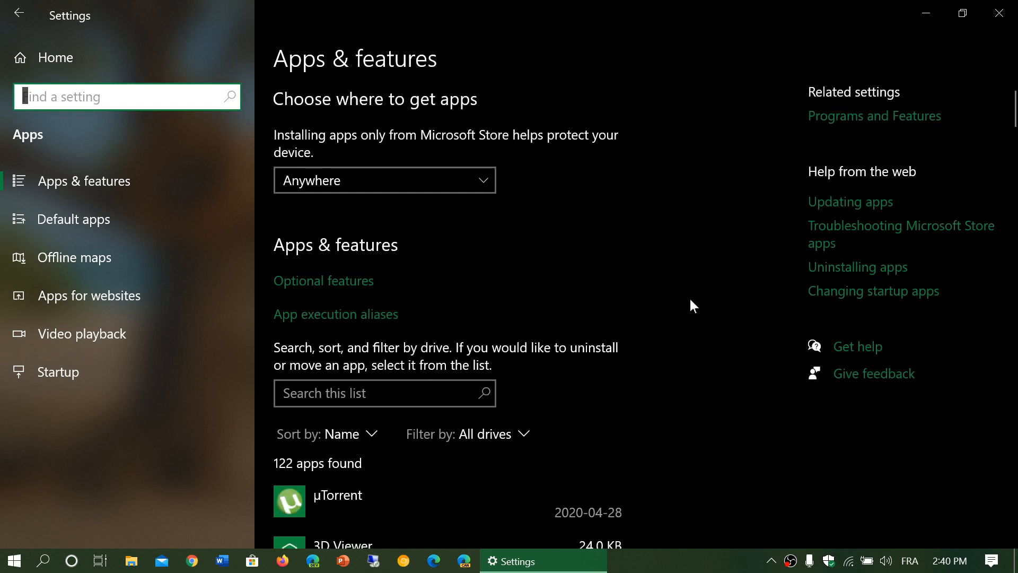
pyautogui.scroll(-3)
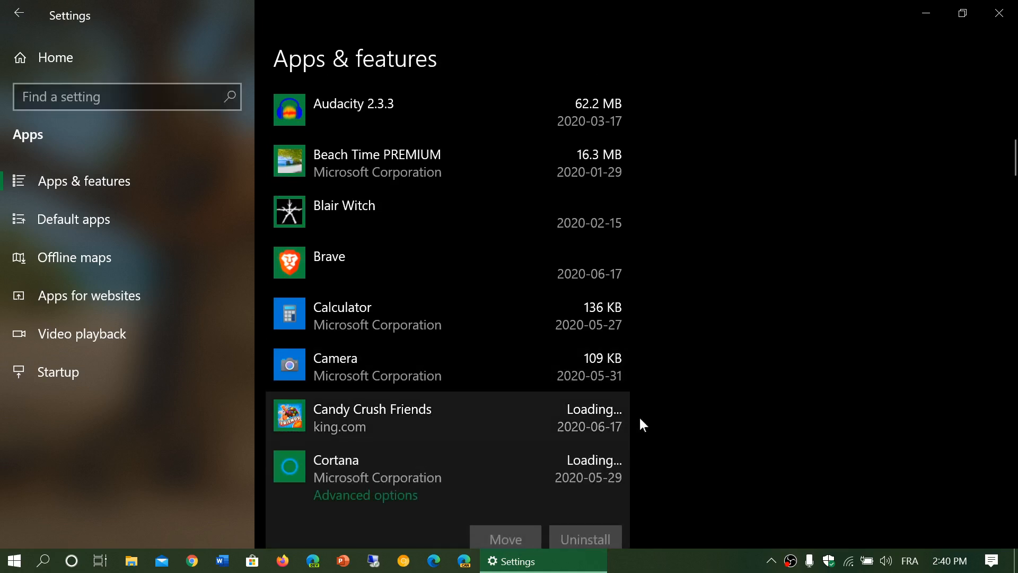
# Step: Scroll down to Cortana's entry, with its greyed-out Move and Uninstall buttons
pyautogui.scroll(-3)
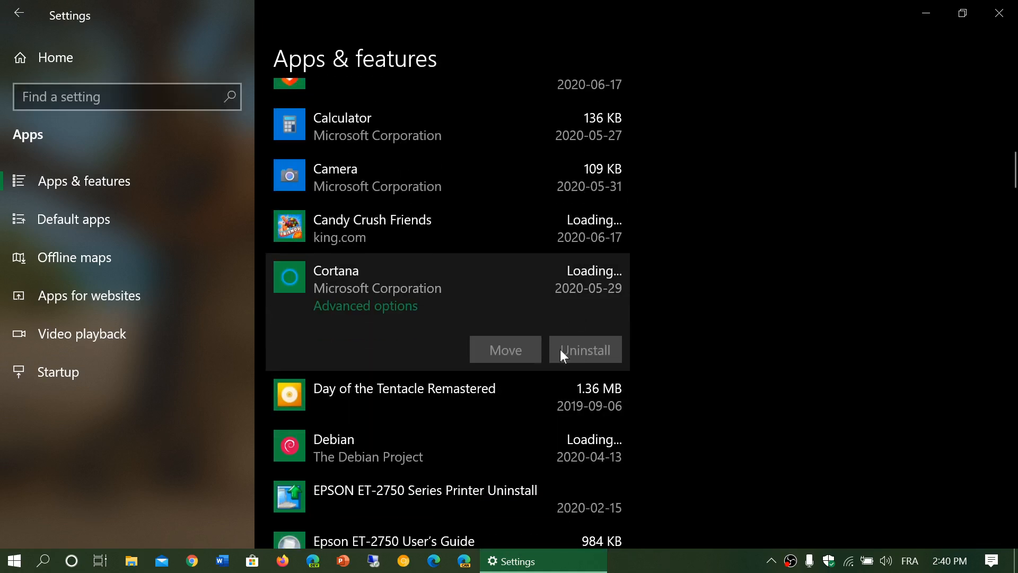
pyautogui.moveTo(663, 366)
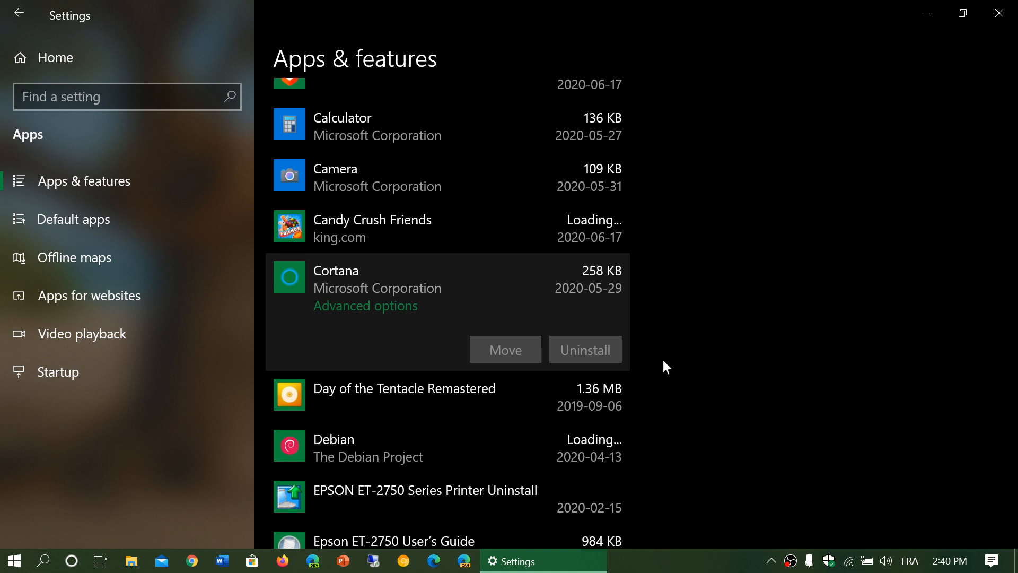
pyautogui.moveTo(521, 162)
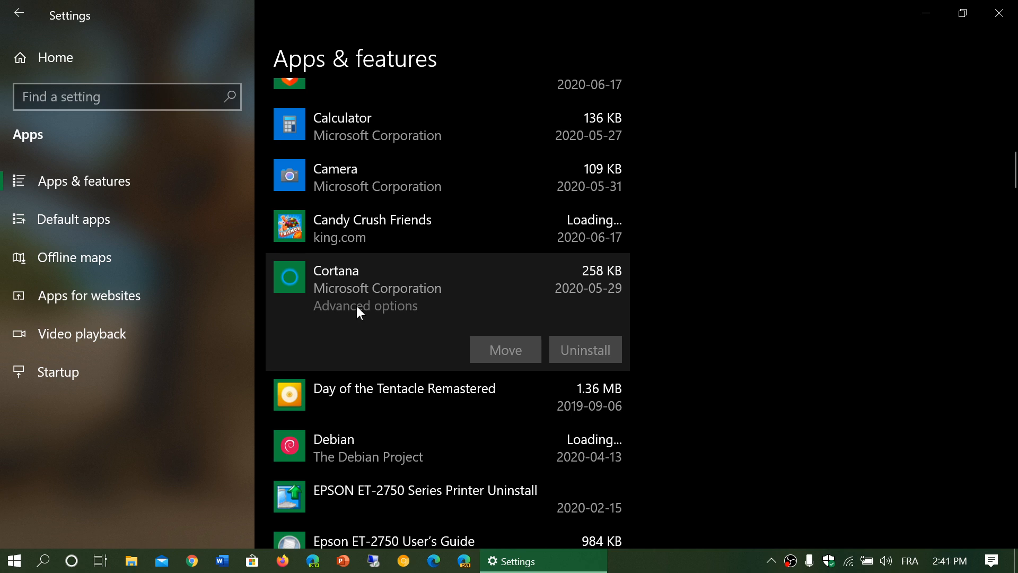
pyautogui.moveTo(732, 336)
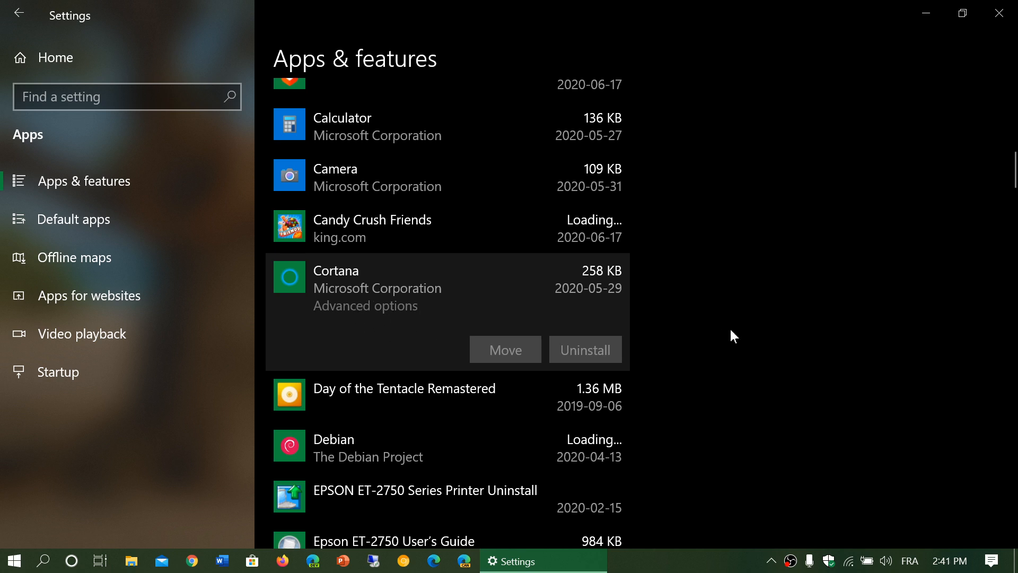
# Step: Open Cortana's advanced options and scroll to Terminate, Repair, Reset and disabled Uninstall
pyautogui.click(365, 306)
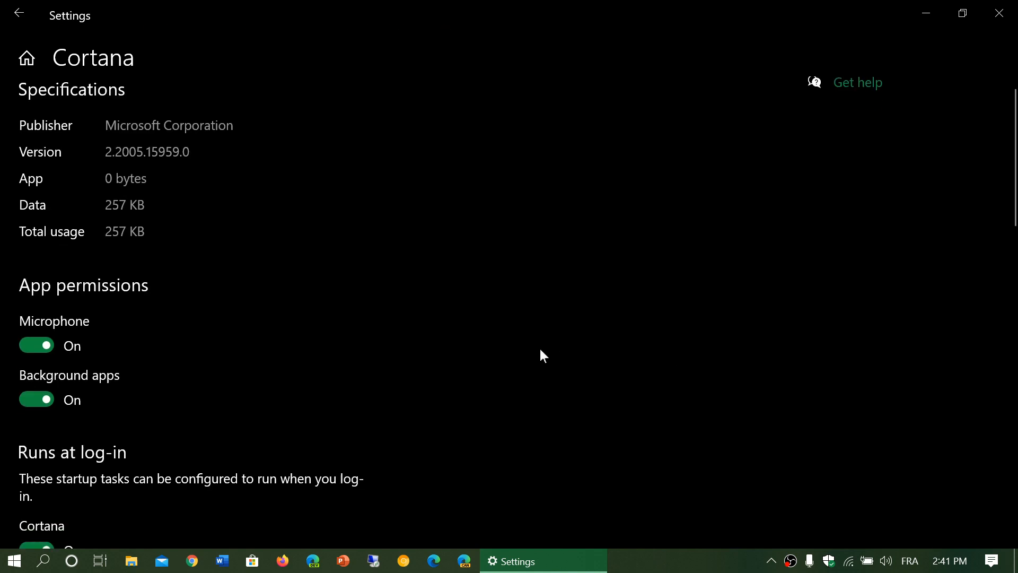
pyautogui.scroll(-3)
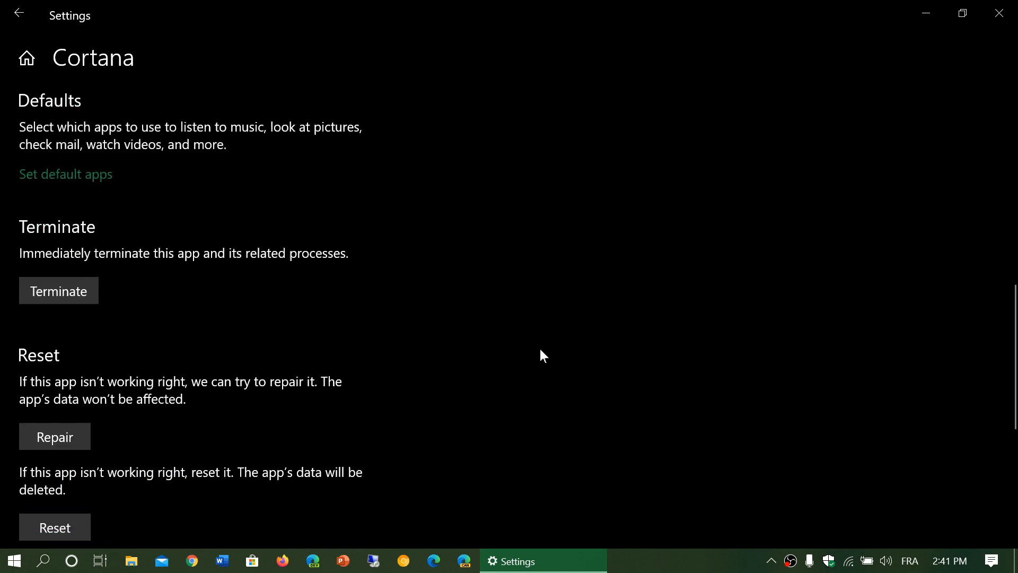
pyautogui.scroll(-3)
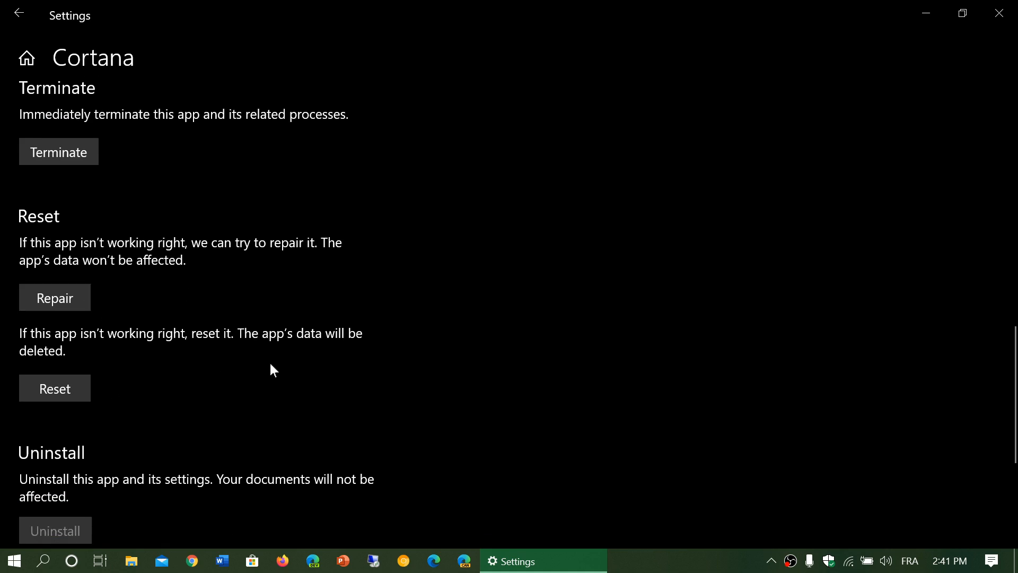
pyautogui.scroll(-3)
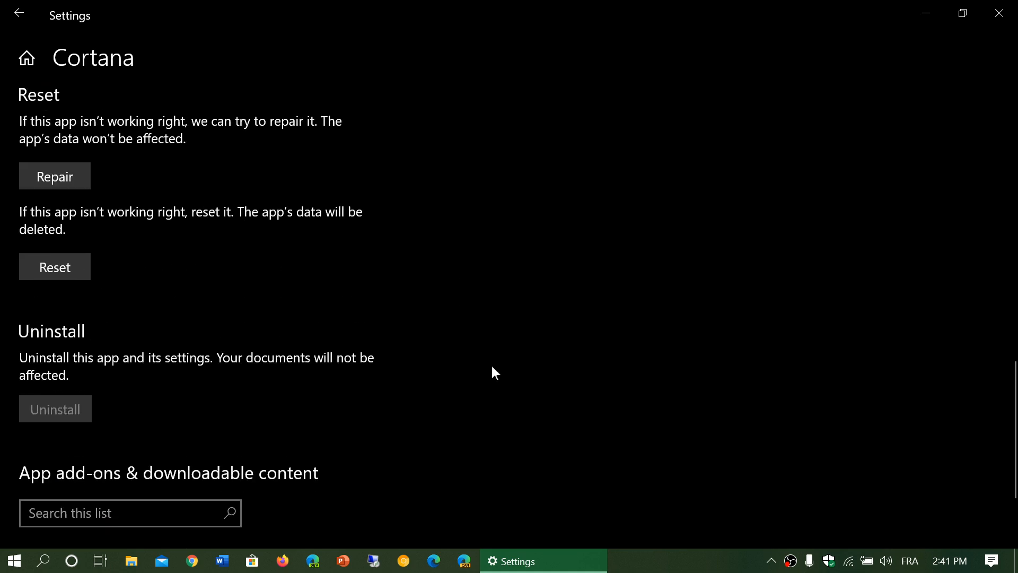
pyautogui.scroll(3)
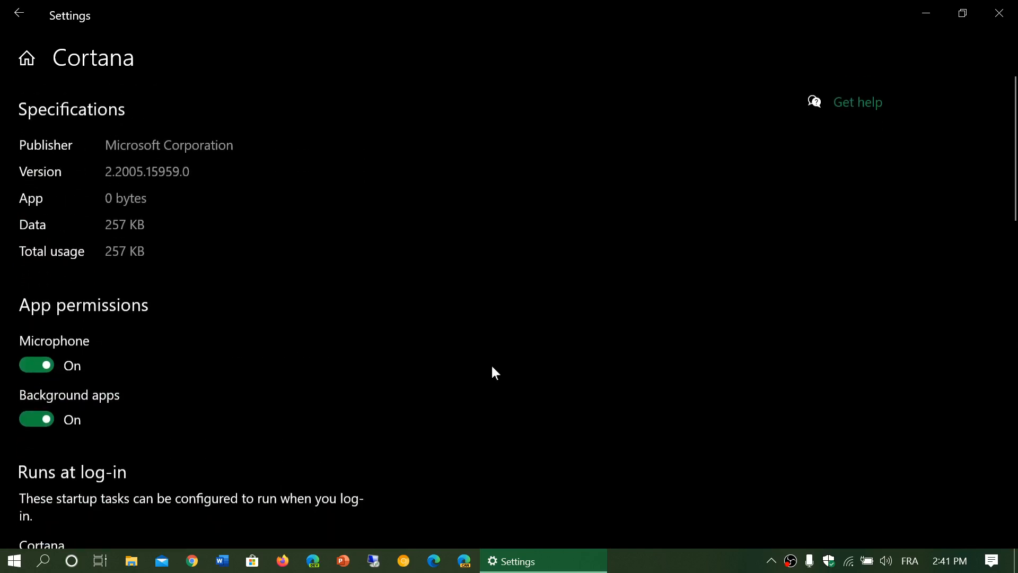
pyautogui.scroll(-3)
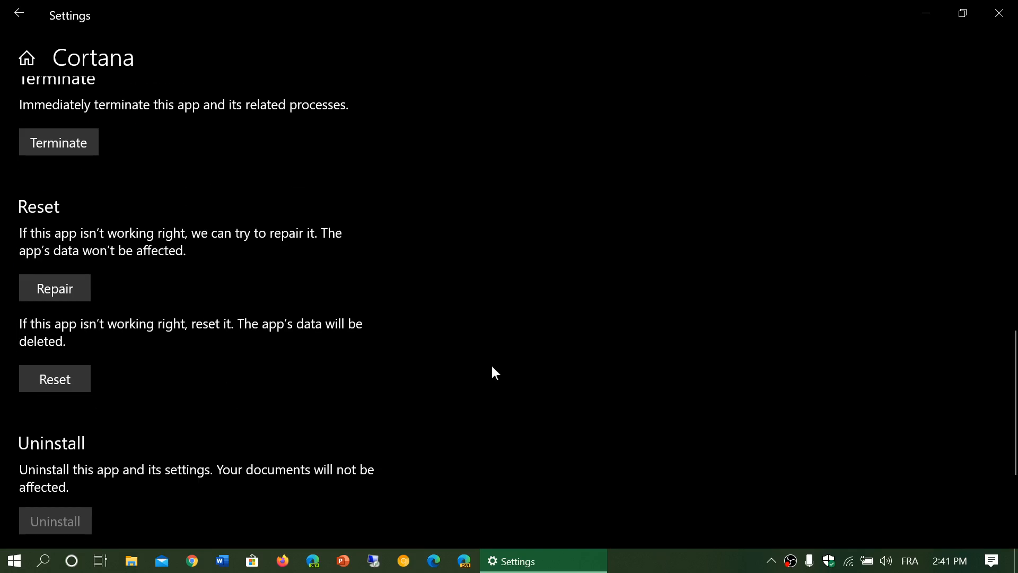
pyautogui.moveTo(232, 307)
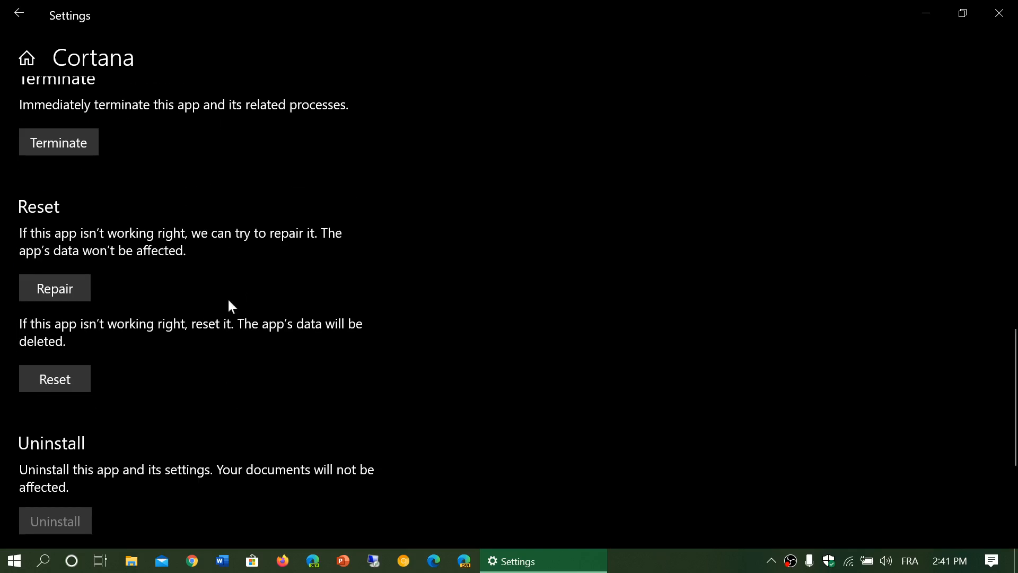
pyautogui.moveTo(342, 328)
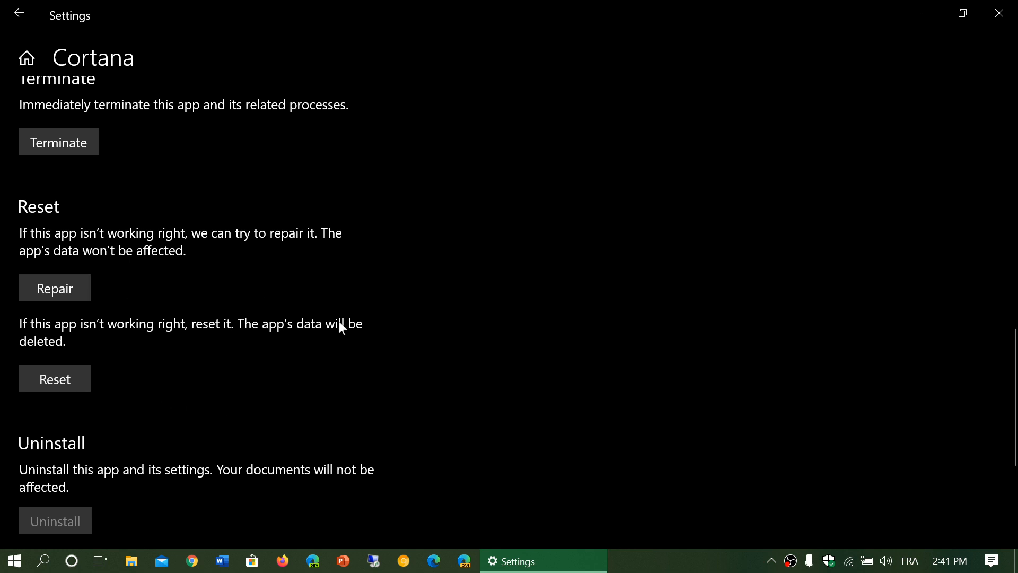
pyautogui.moveTo(542, 314)
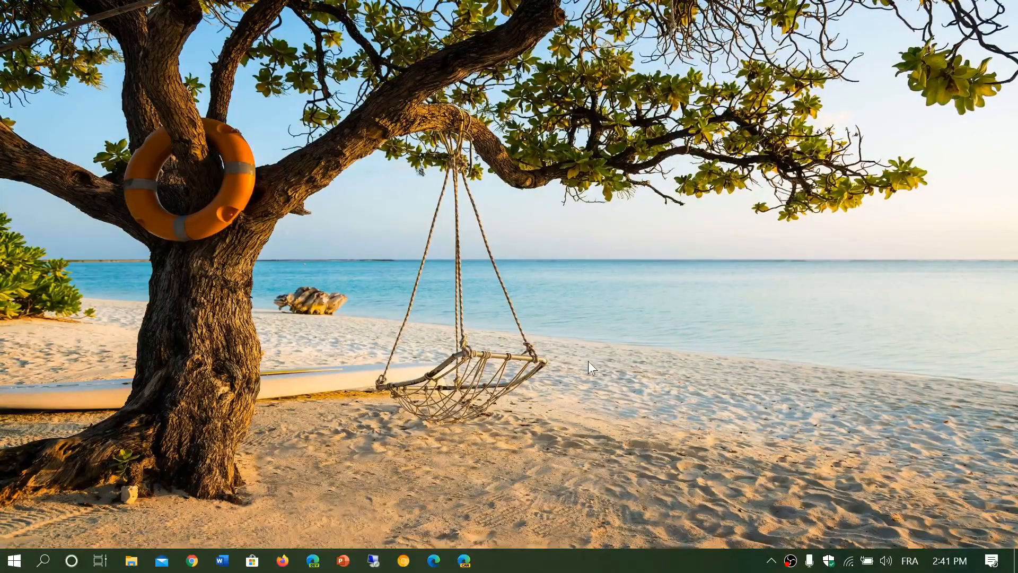
pyautogui.moveTo(588, 565)
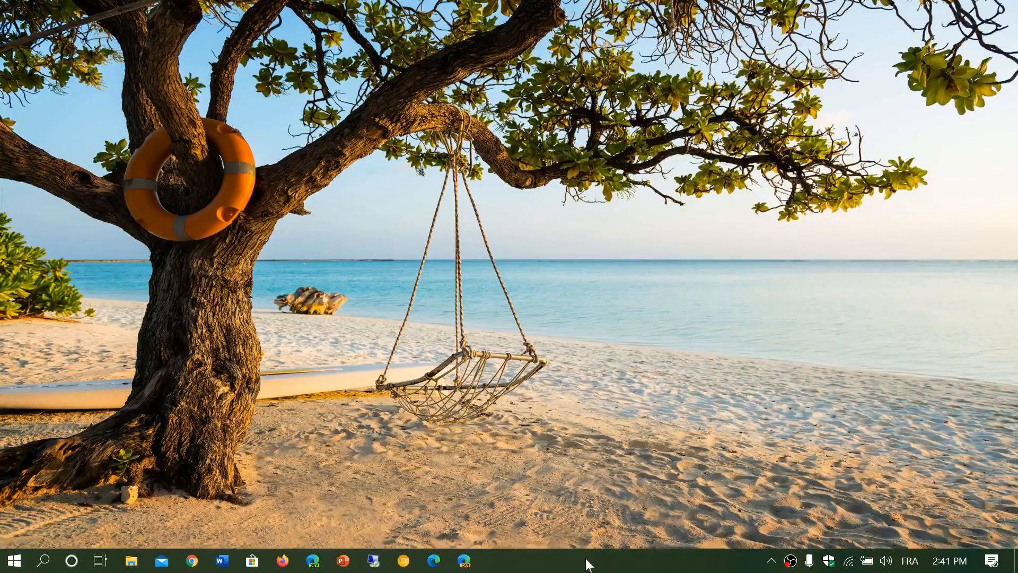
pyautogui.rightClick(587, 560)
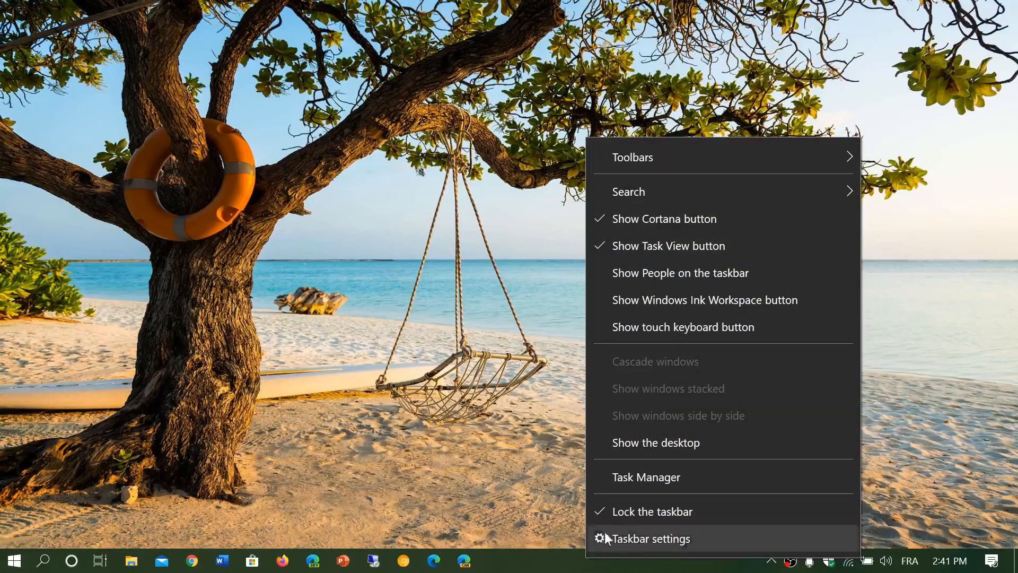
pyautogui.click(655, 442)
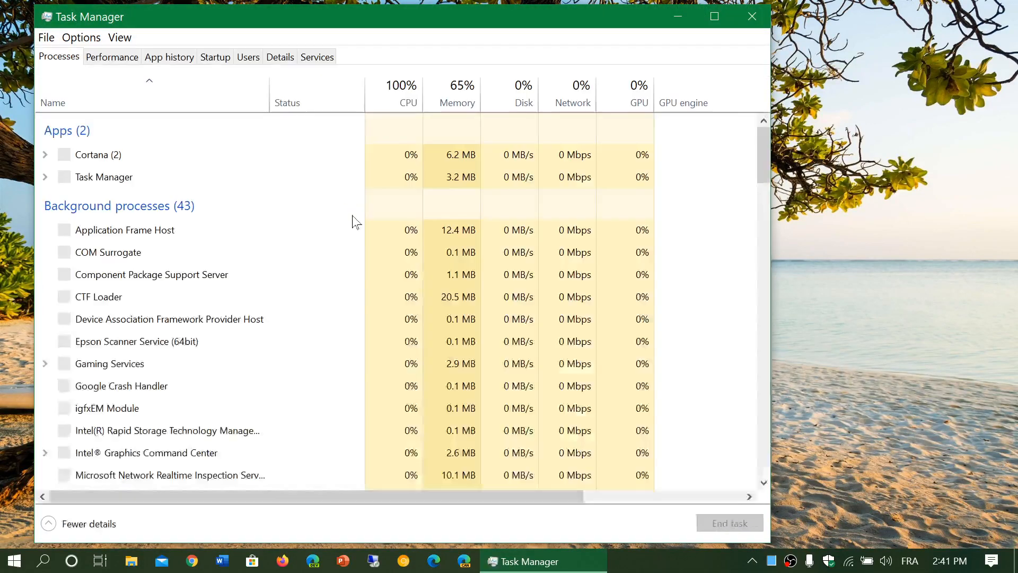
pyautogui.click(97, 154)
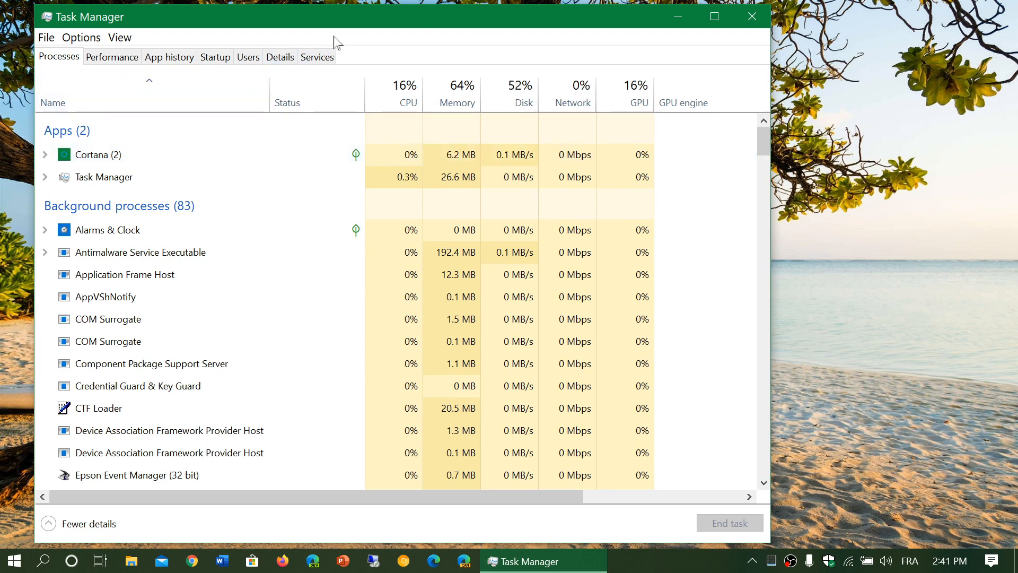
pyautogui.moveTo(380, 30)
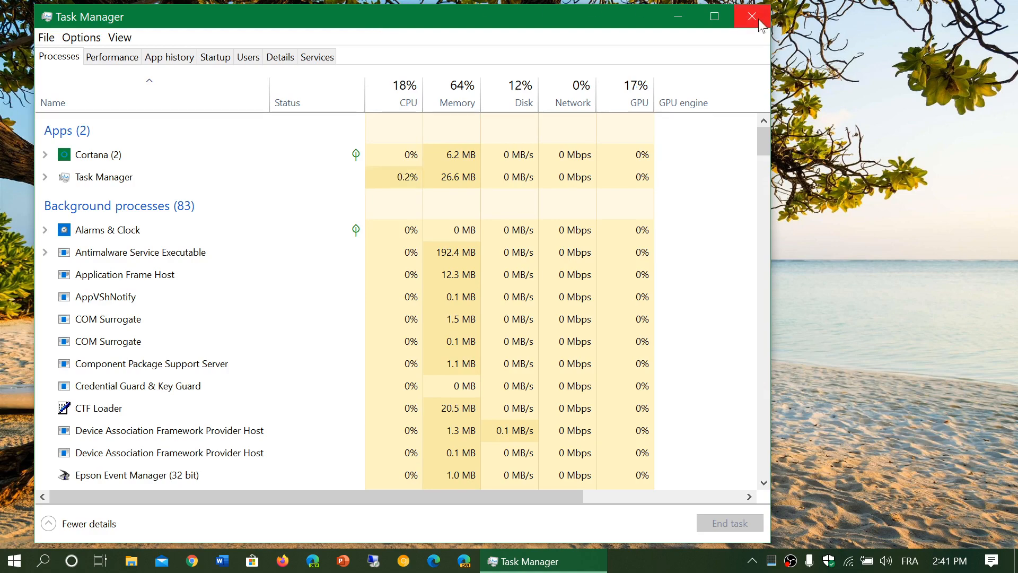
pyautogui.click(752, 17)
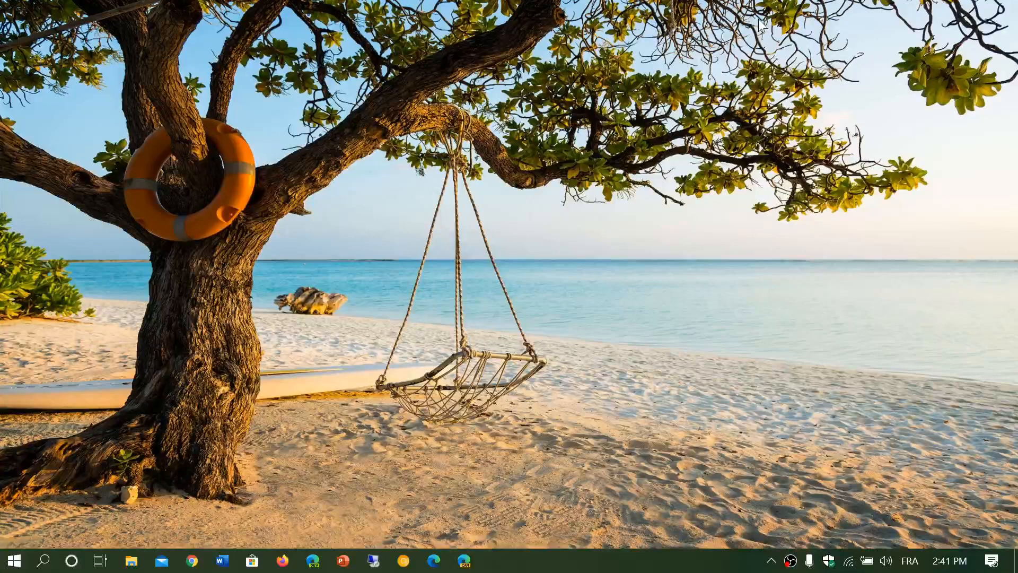